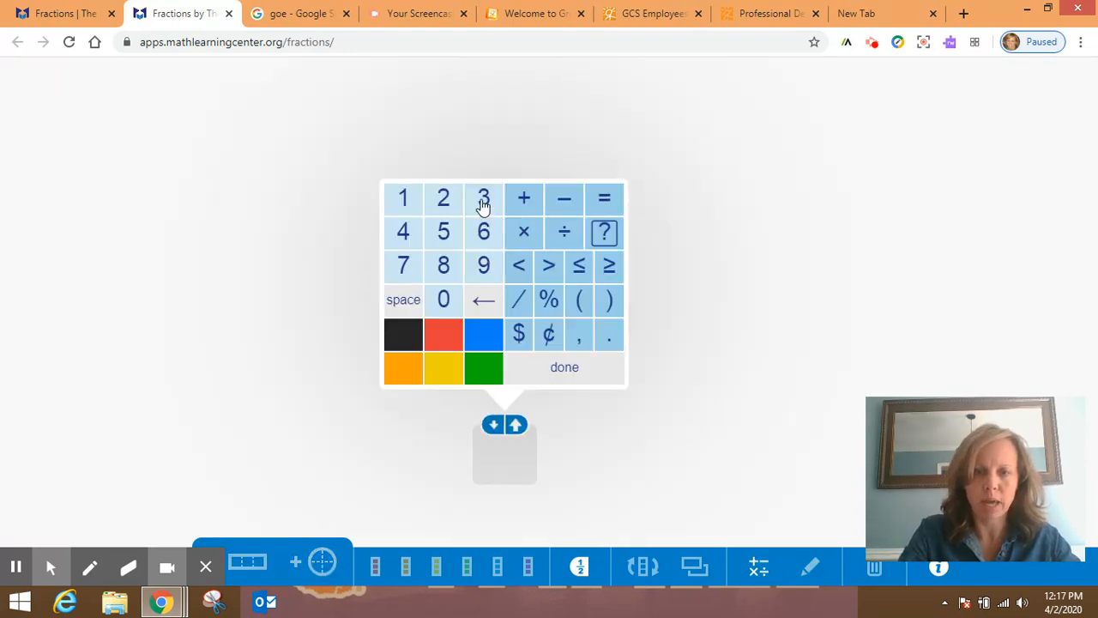
Enter 3/4 and 1/4 on two number cards, finishing each with done
left_click(518, 300)
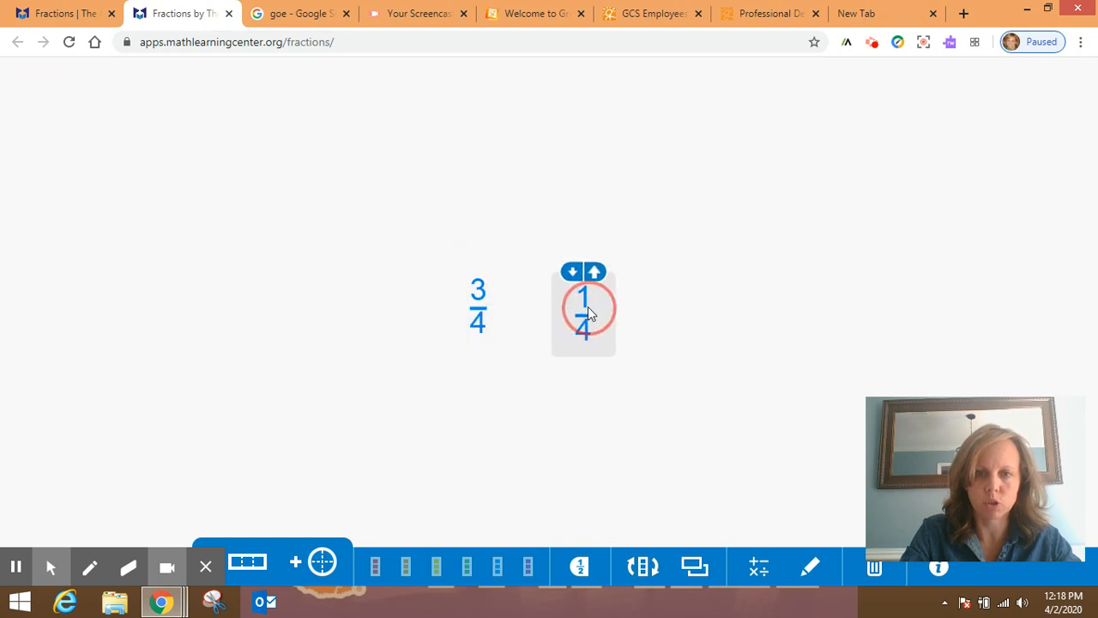
left_click(583, 307)
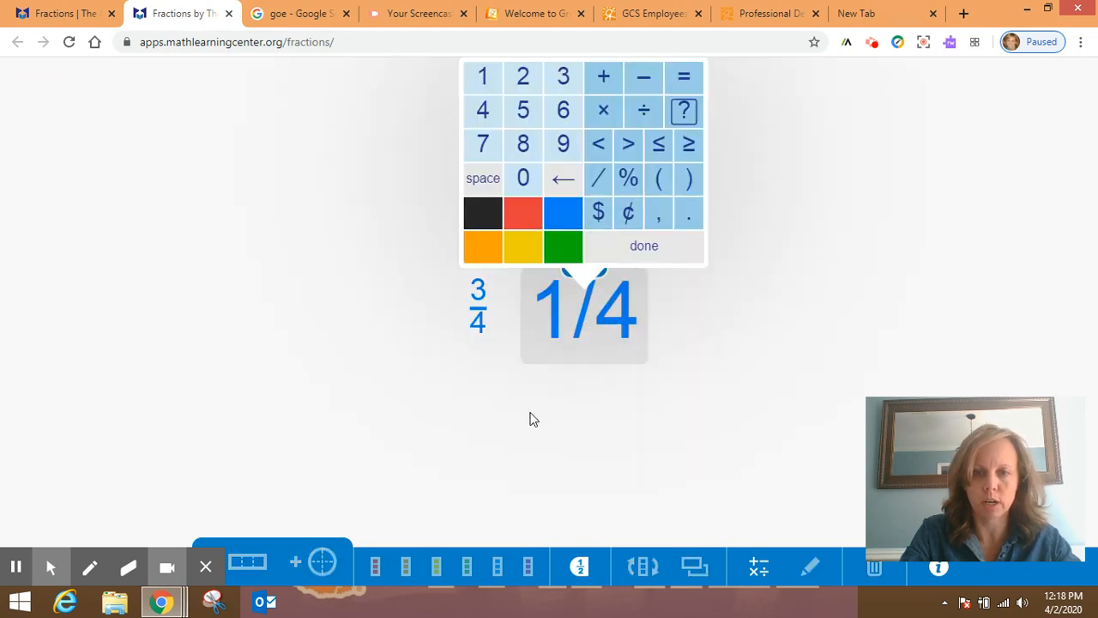
left_click(644, 245)
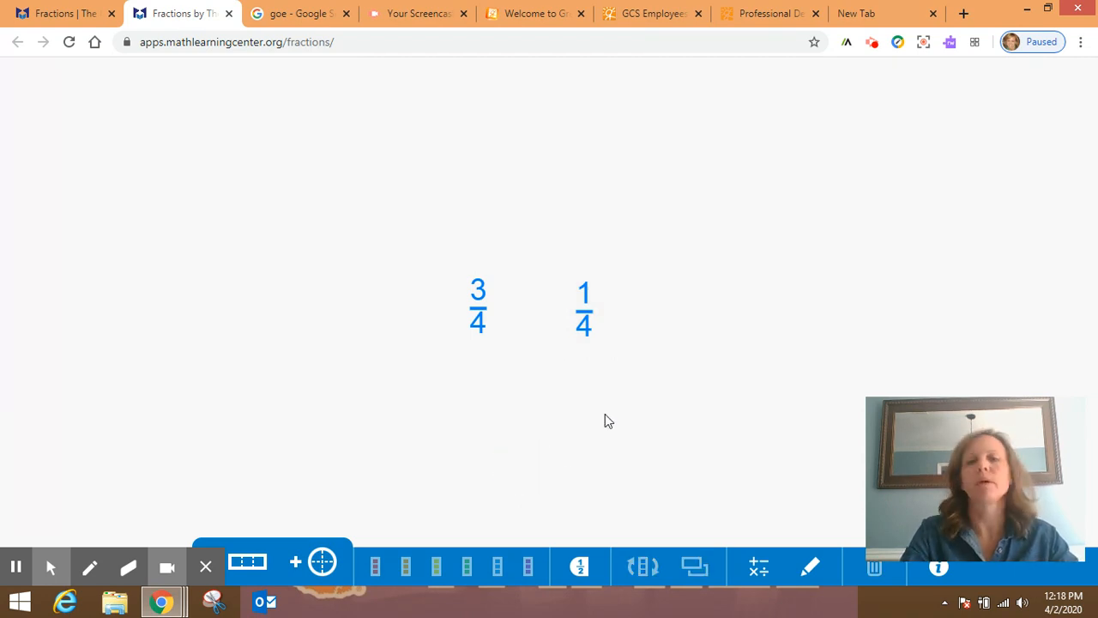
mouse_move(478, 290)
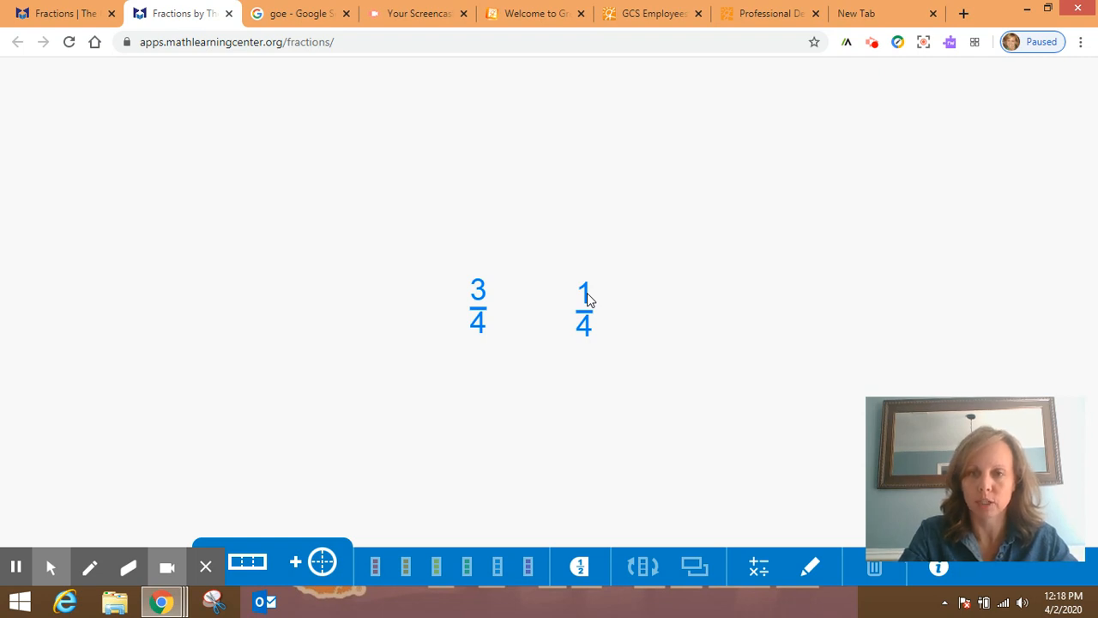
mouse_move(566, 296)
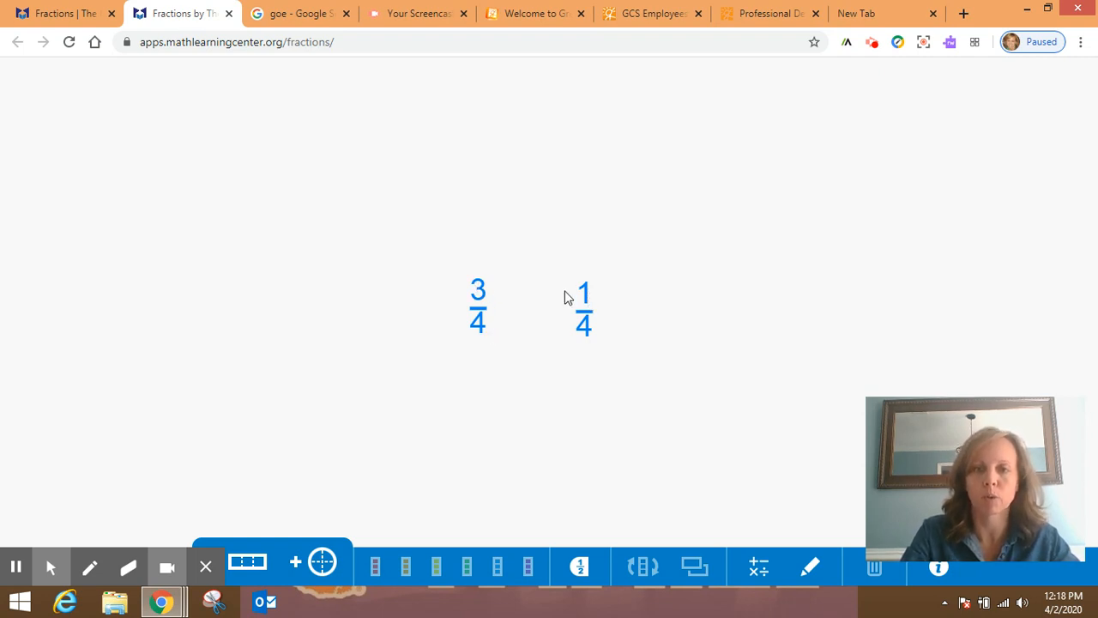
mouse_move(483, 324)
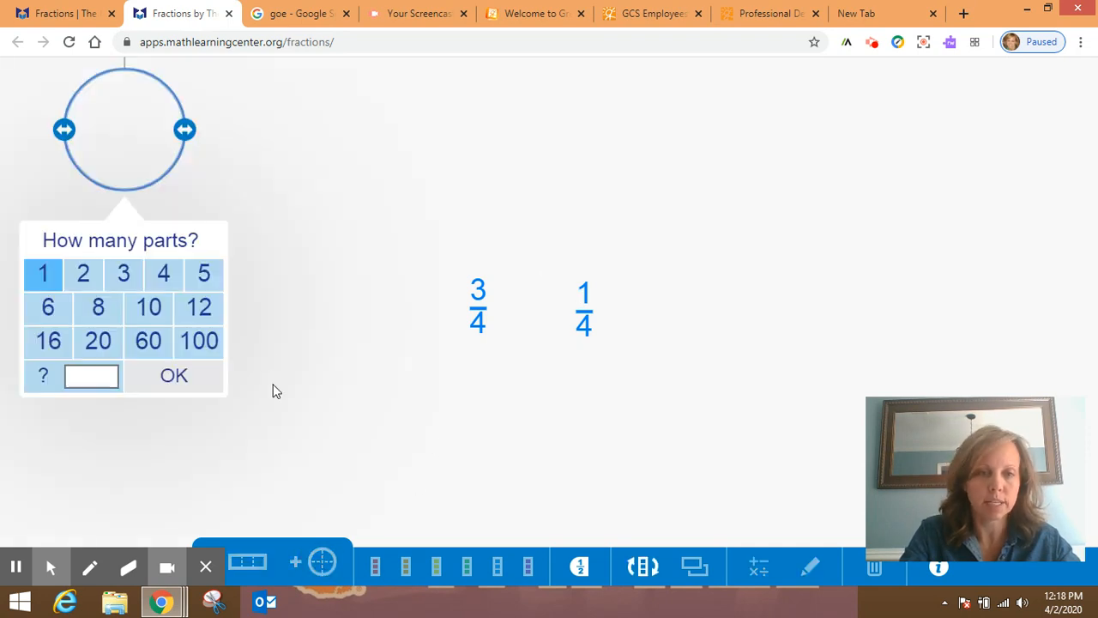
Build a 4-part circle with three shaded for 3/4, and add a second circle beside 1/4
left_click(163, 272)
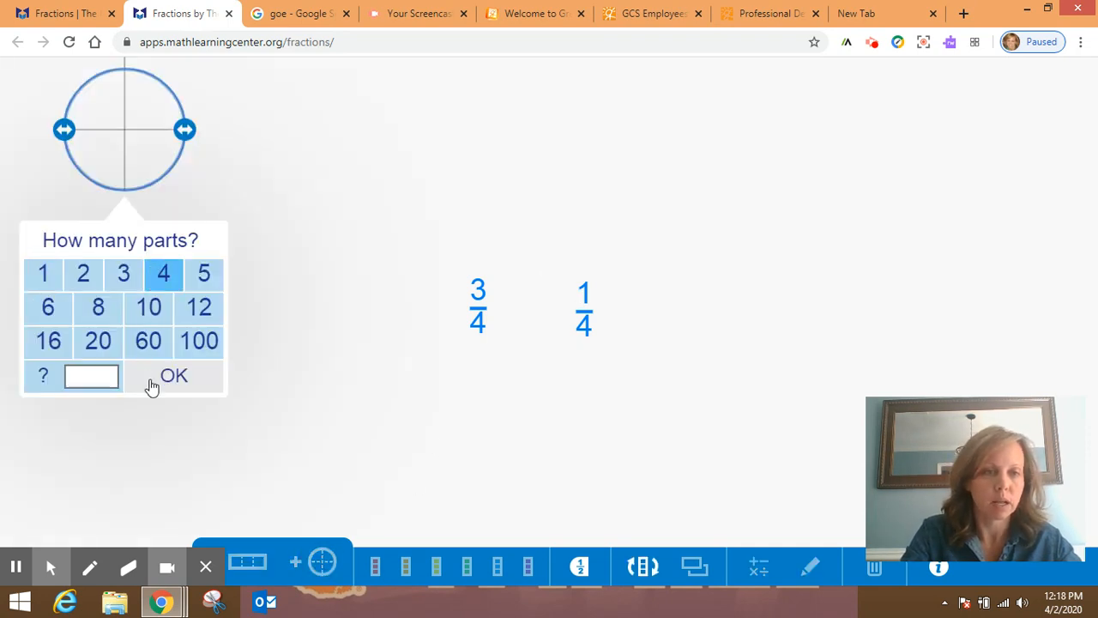
left_click(174, 376)
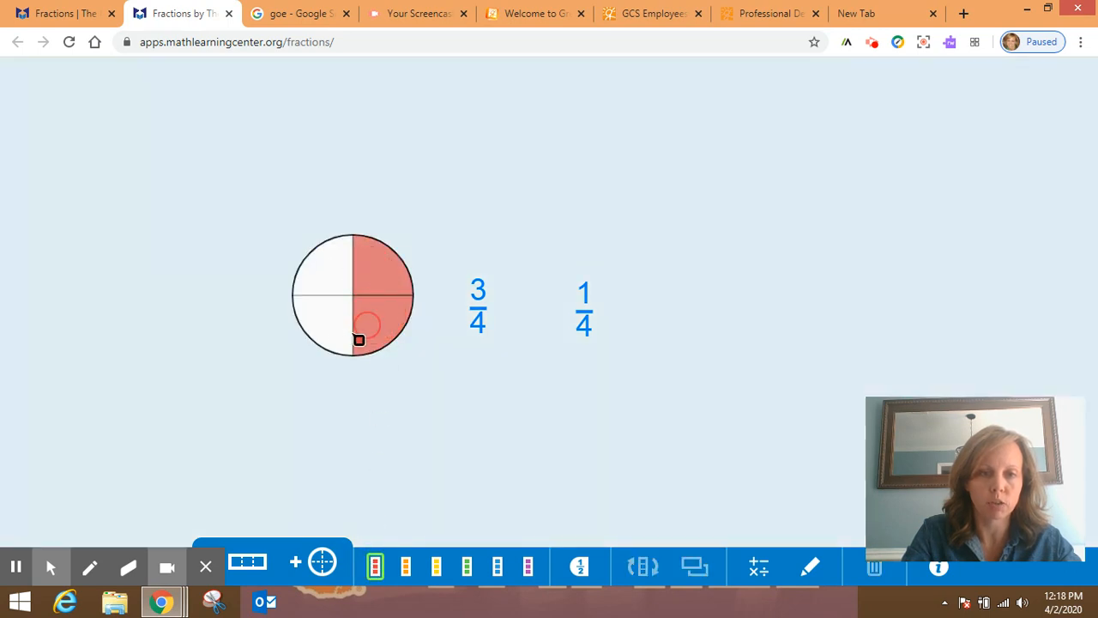
left_click(322, 566)
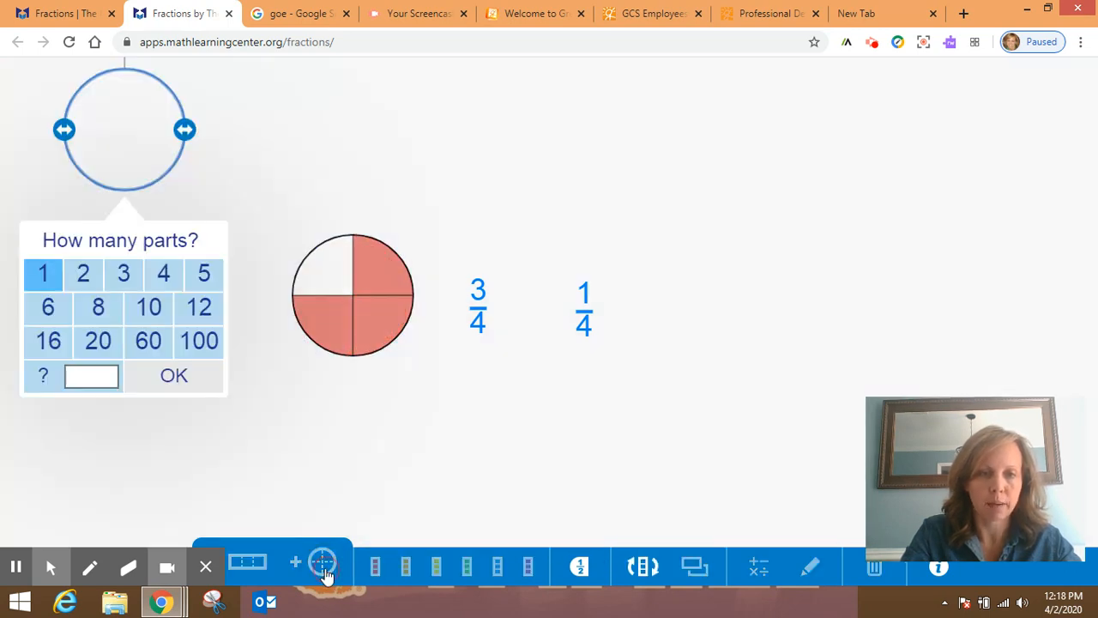
left_click(163, 273)
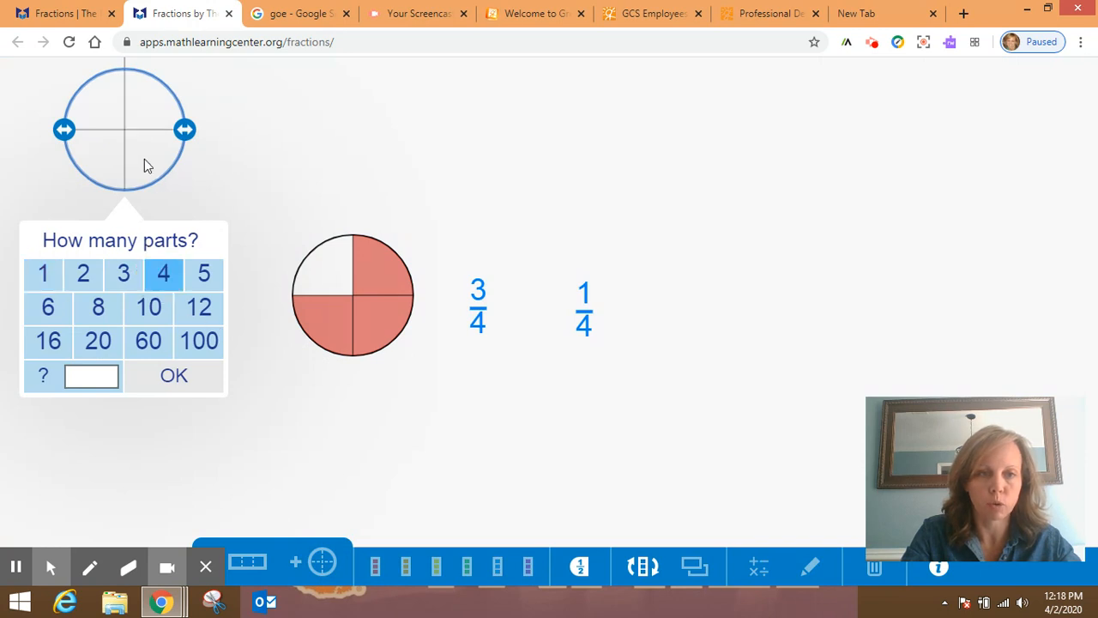
left_click_drag(124, 129, 692, 296)
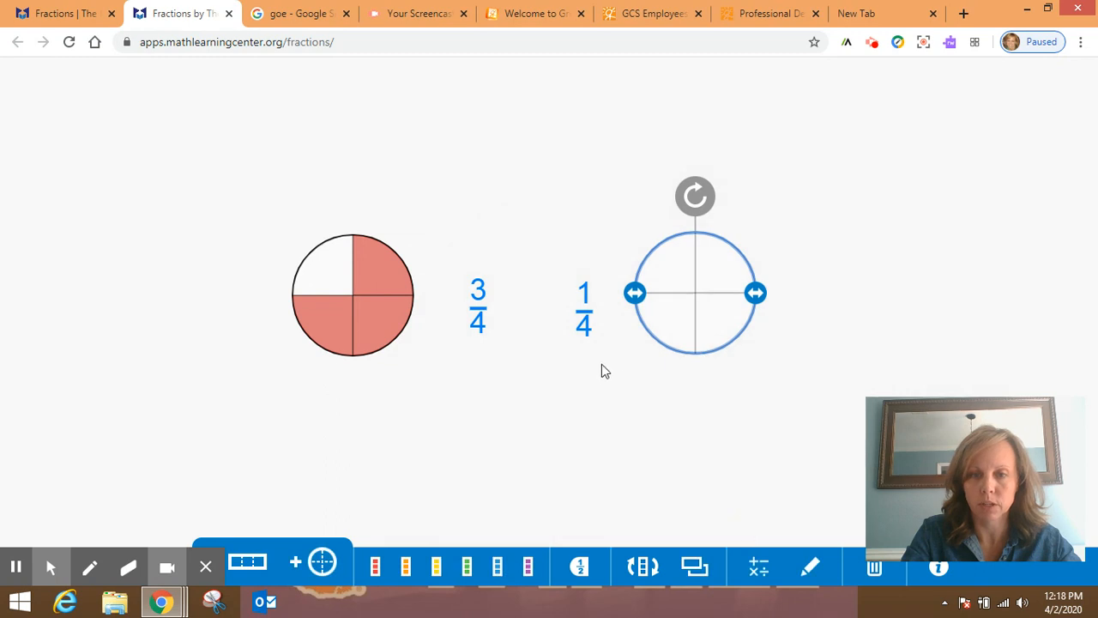
mouse_move(384, 547)
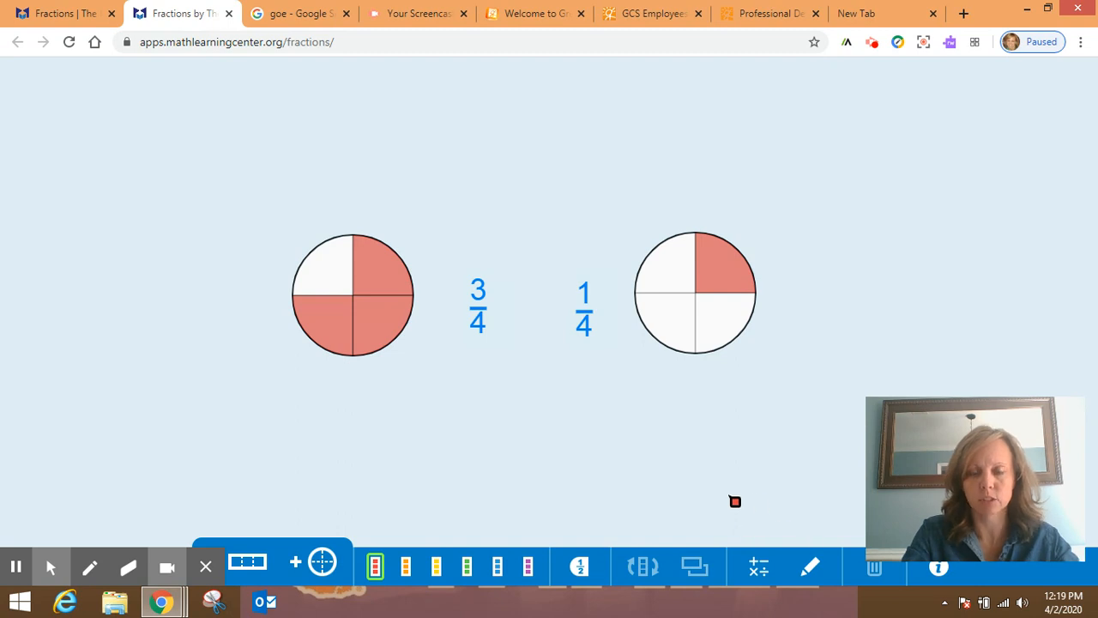
mouse_move(597, 354)
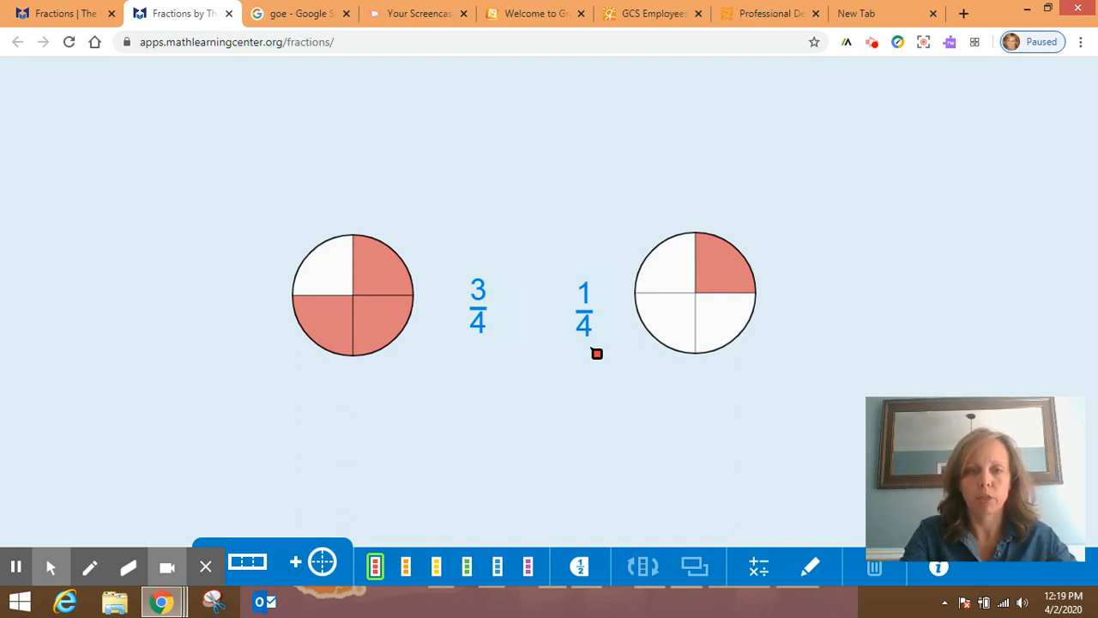
mouse_move(726, 481)
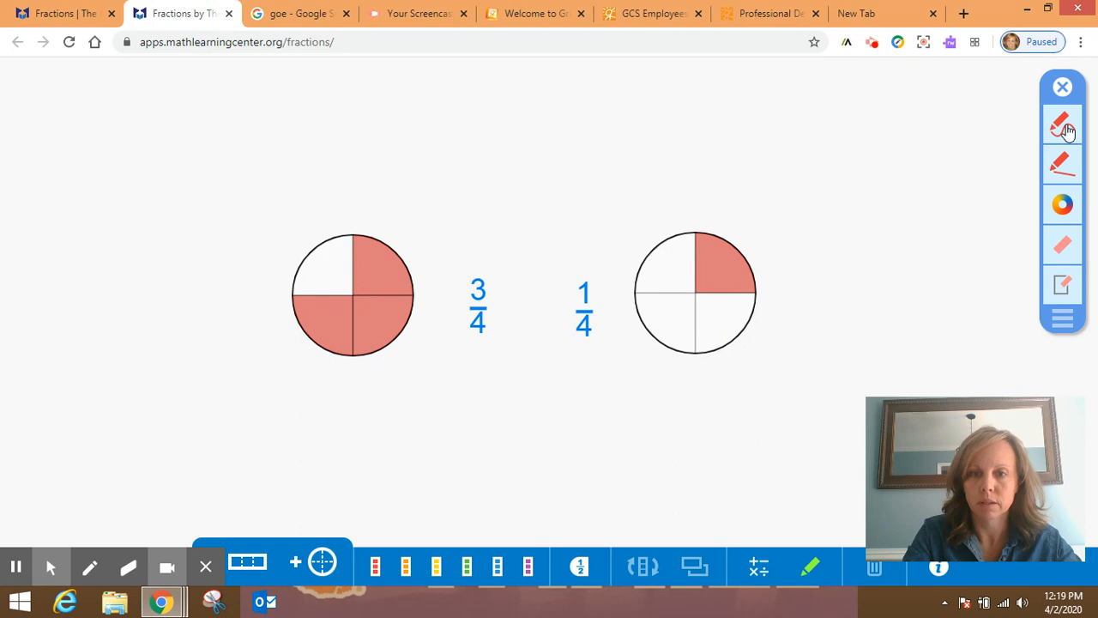
Draw a red > sign between 3/4 and 1/4
left_click_drag(515, 301, 583, 313)
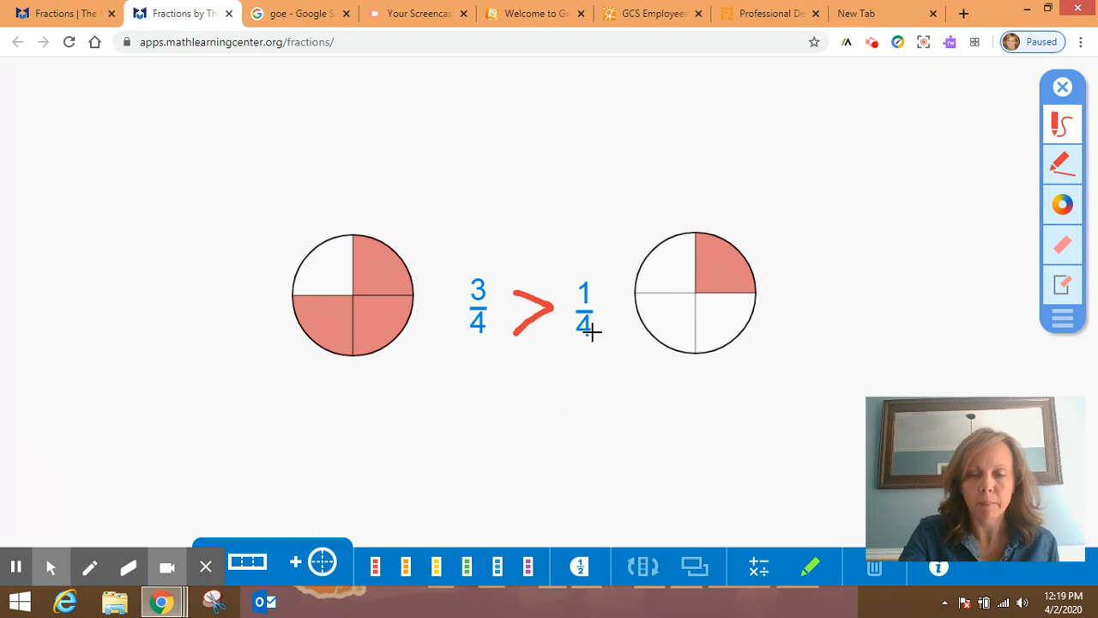
mouse_move(571, 335)
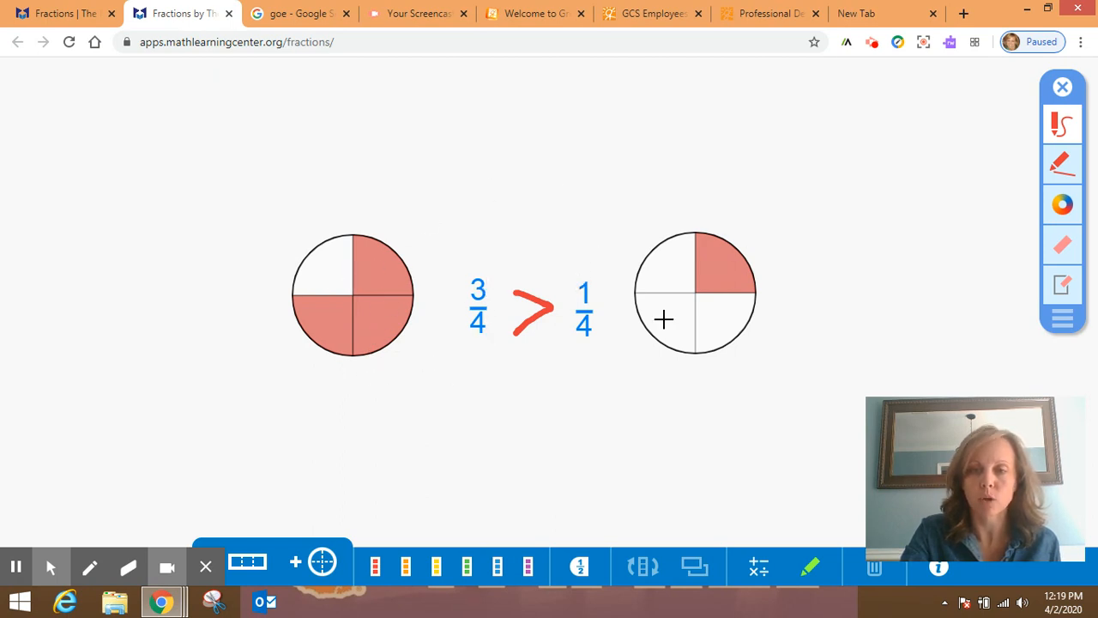
mouse_move(306, 249)
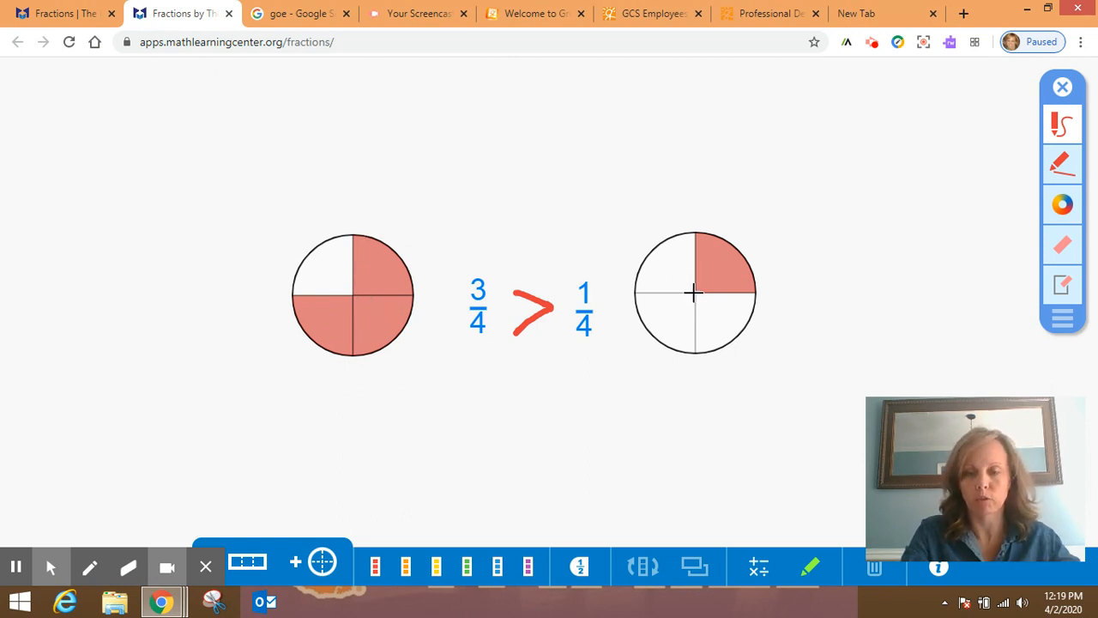
mouse_move(699, 436)
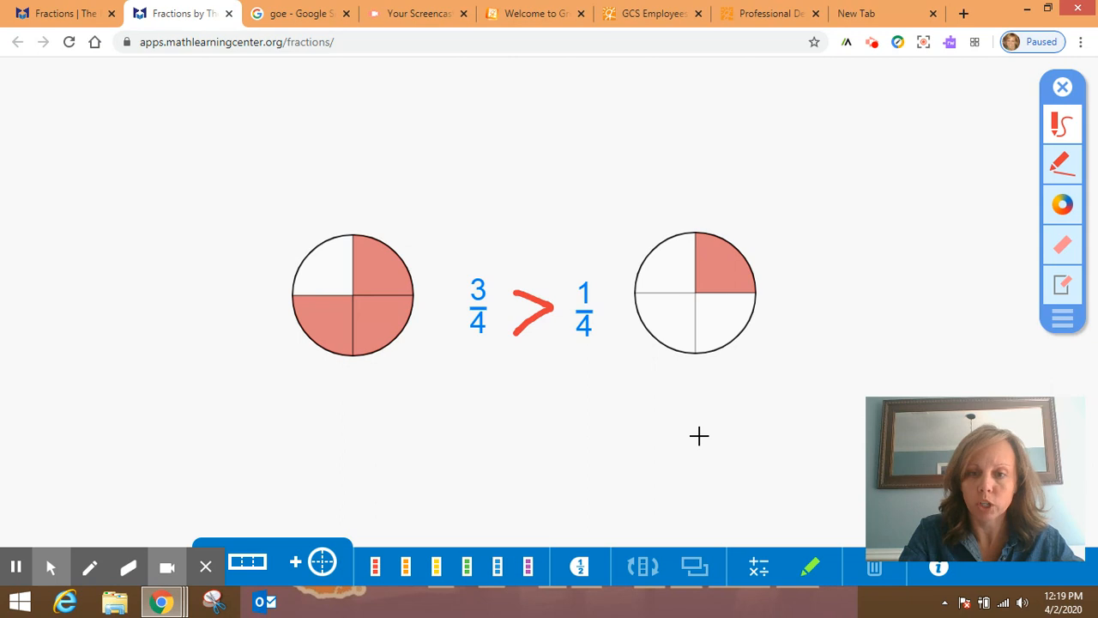
mouse_move(609, 447)
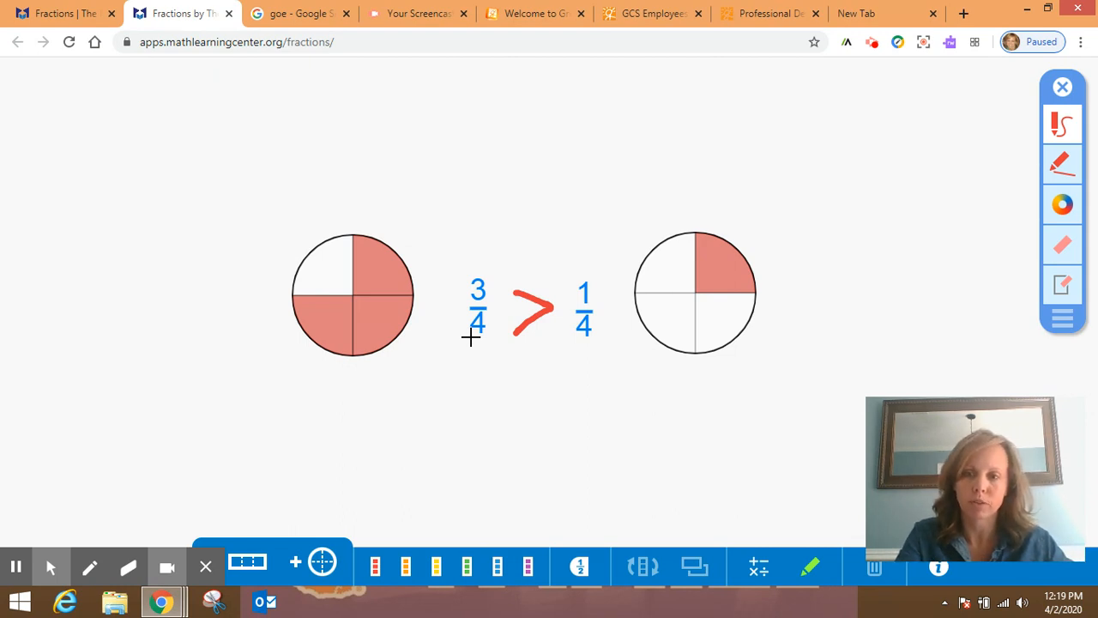
mouse_move(414, 396)
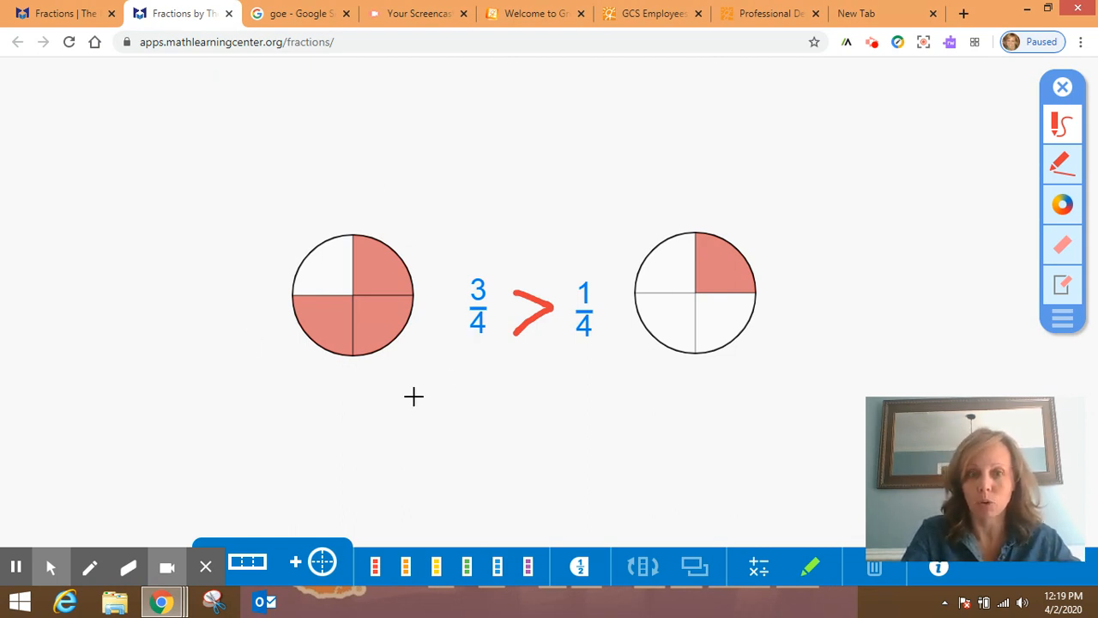
mouse_move(593, 380)
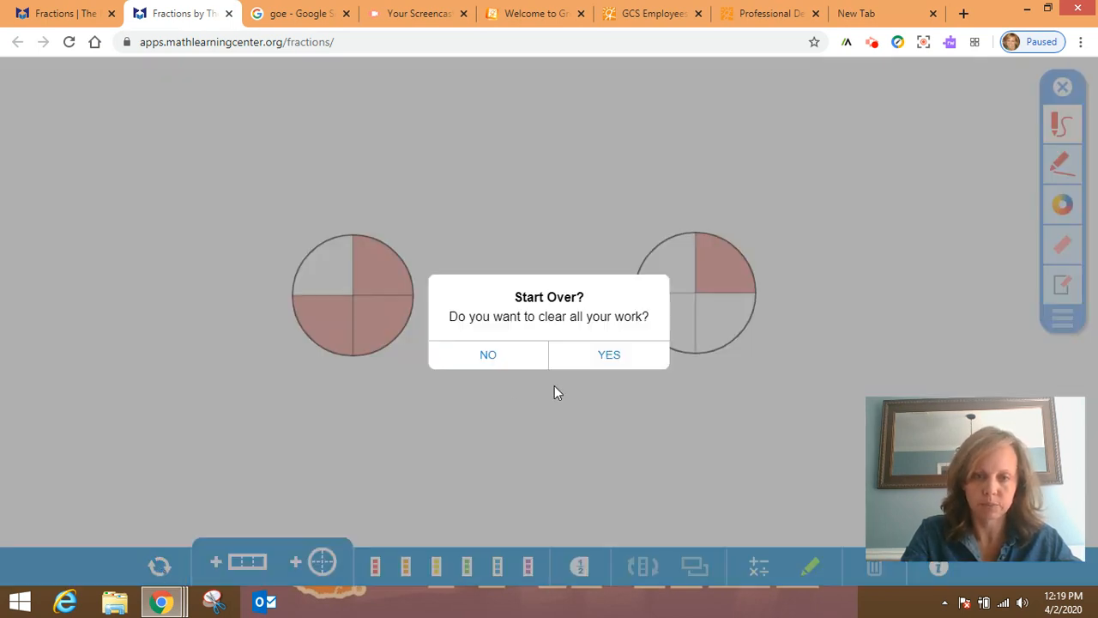
Clear the workspace, complete 2/6, and add a 5/6 card to its right
left_click(609, 355)
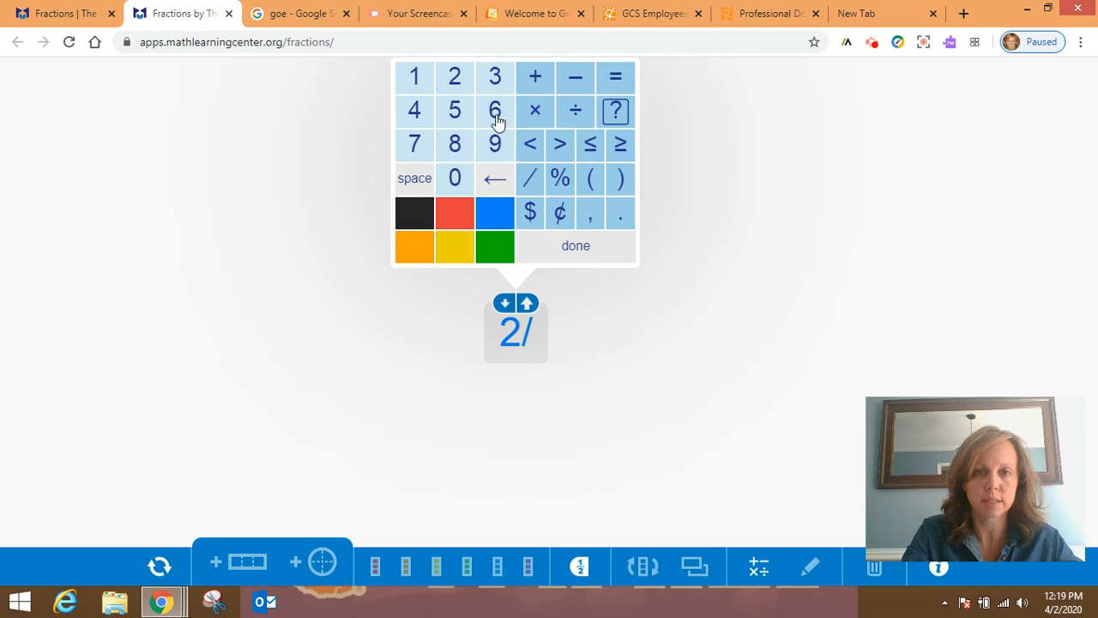
left_click(495, 109)
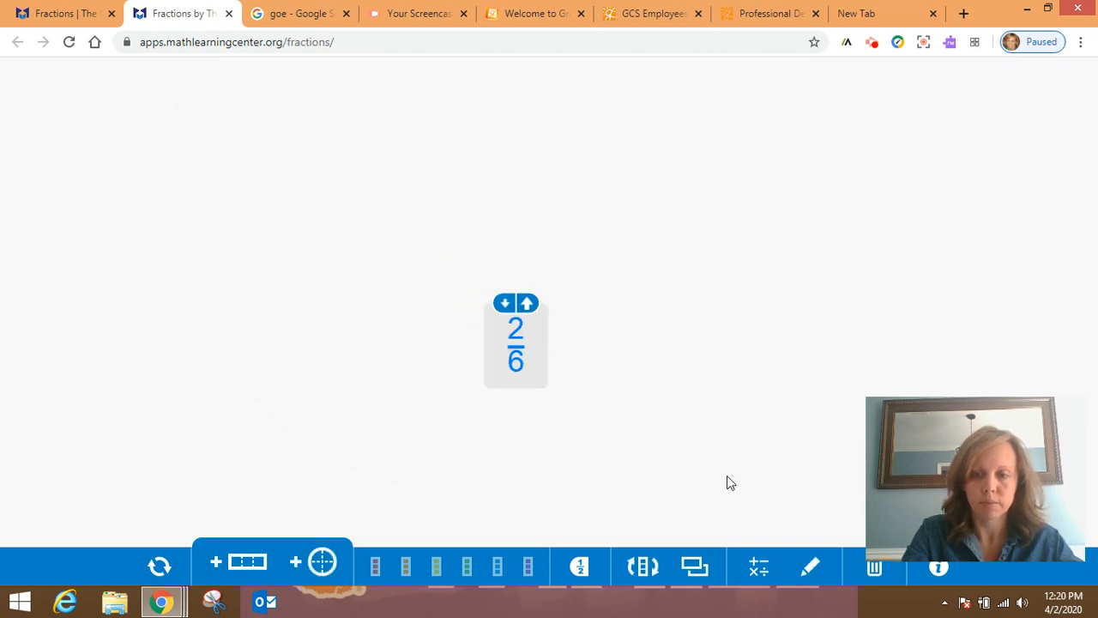
left_click(515, 343)
type("5/6")
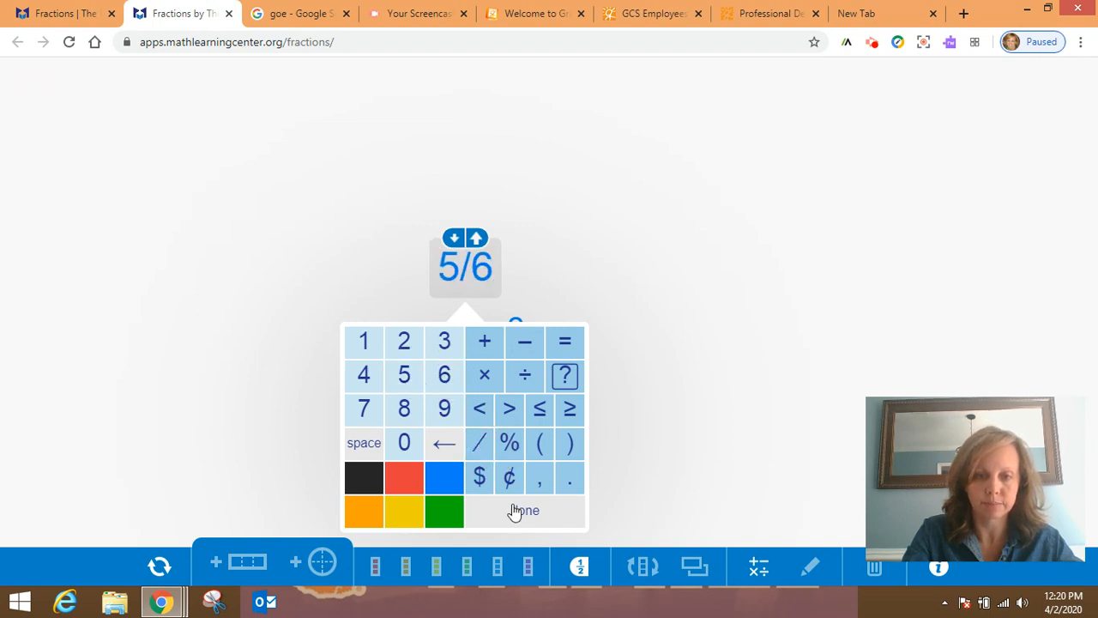
left_click(522, 511)
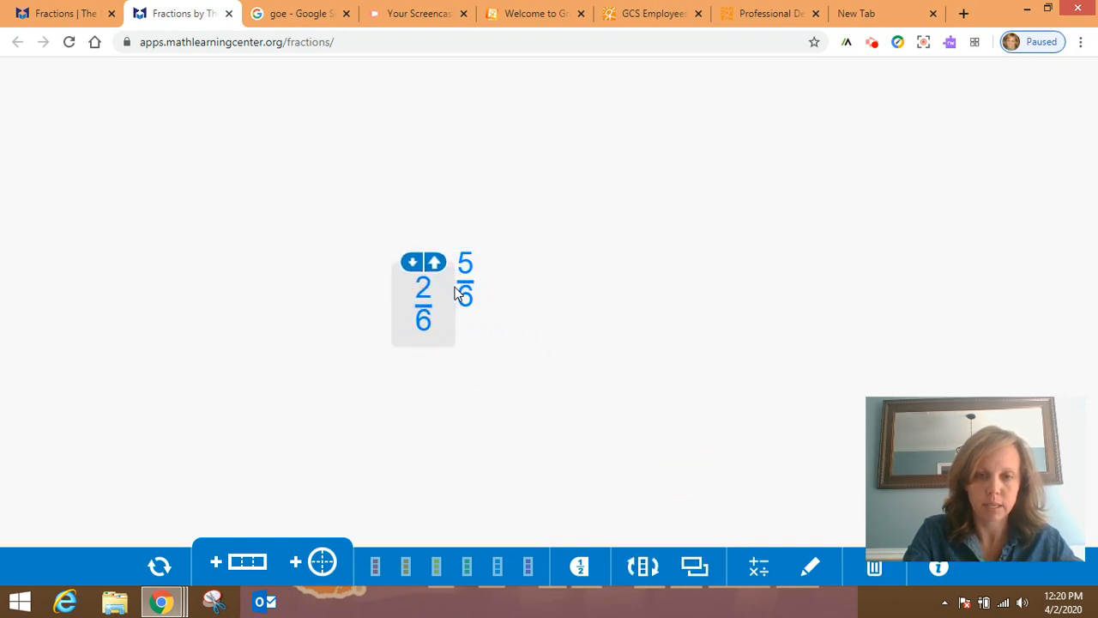
left_click_drag(464, 292, 598, 309)
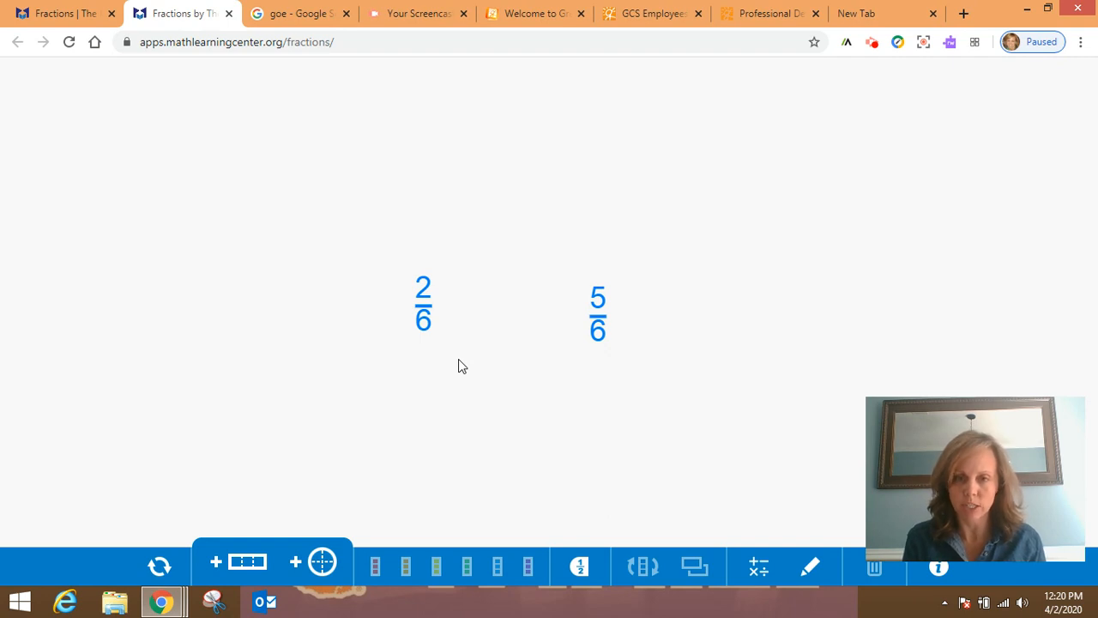
mouse_move(504, 349)
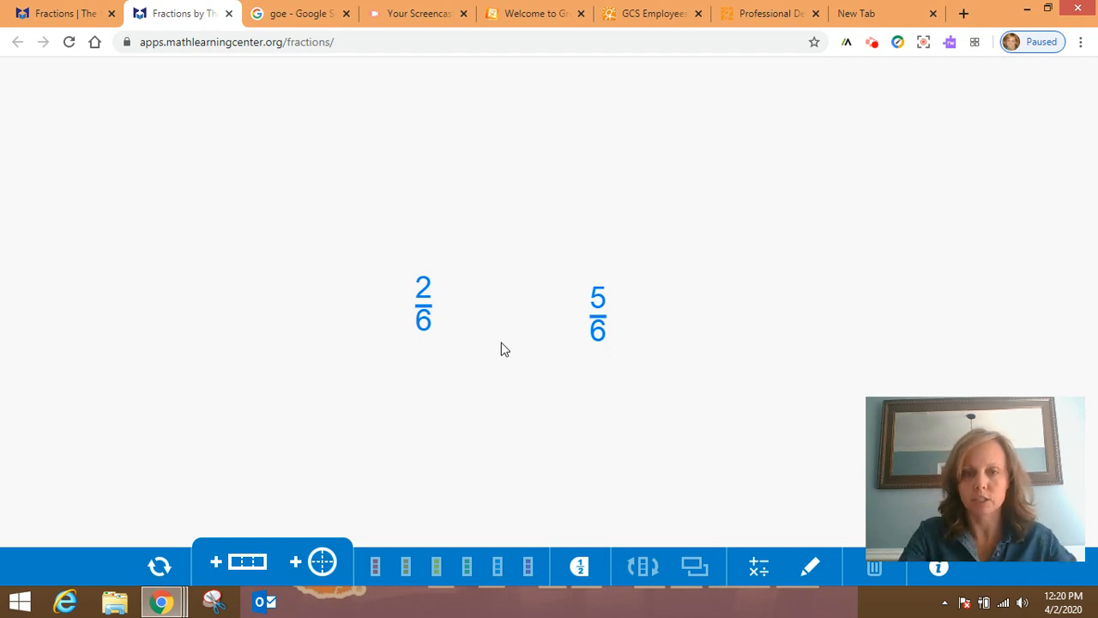
mouse_move(614, 324)
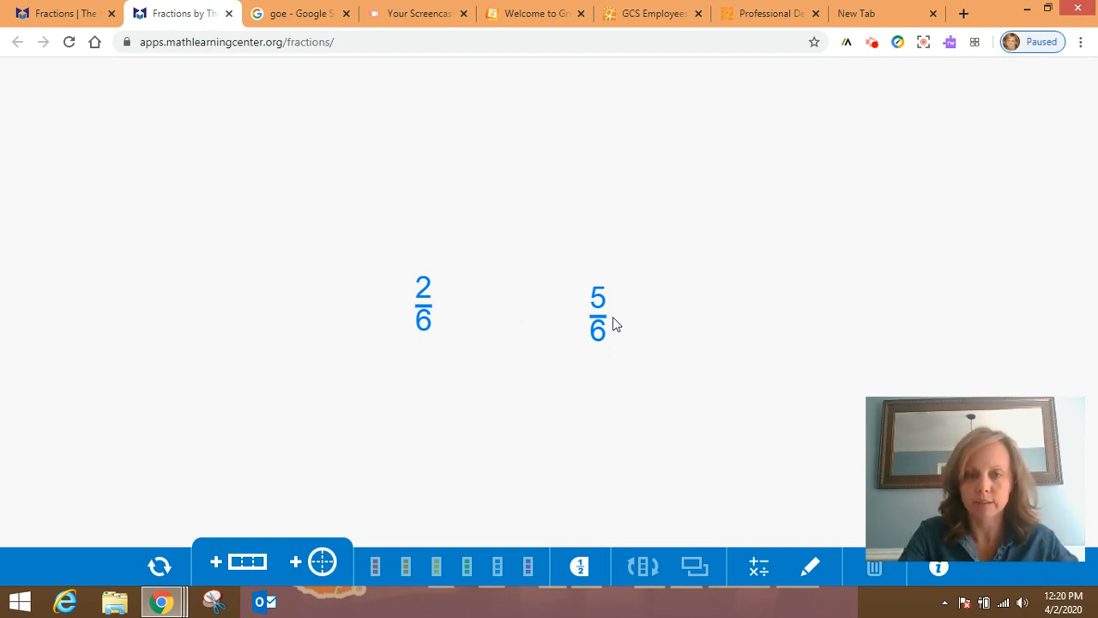
mouse_move(339, 541)
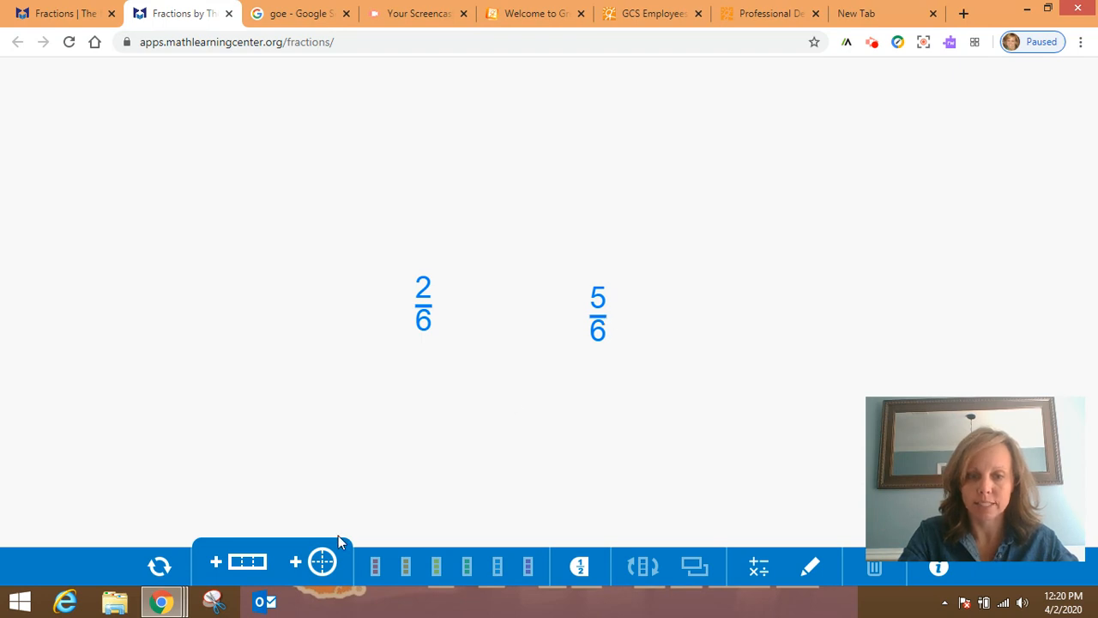
Add 6-part circles: two parts shaded beside 2/6, five beside 5/6
left_click(322, 561)
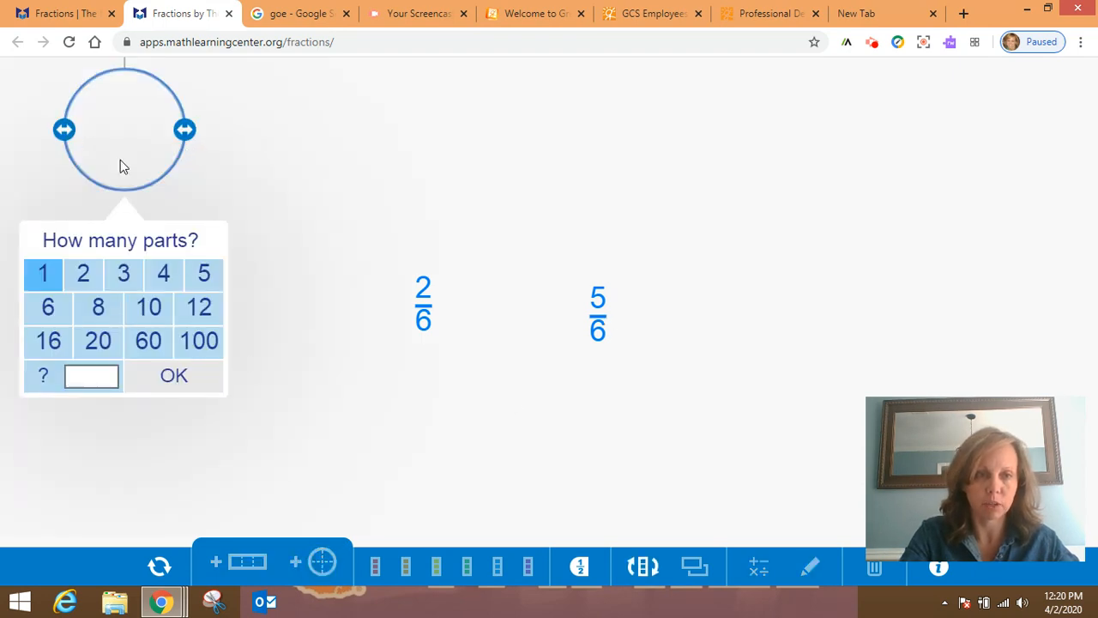
left_click(47, 307)
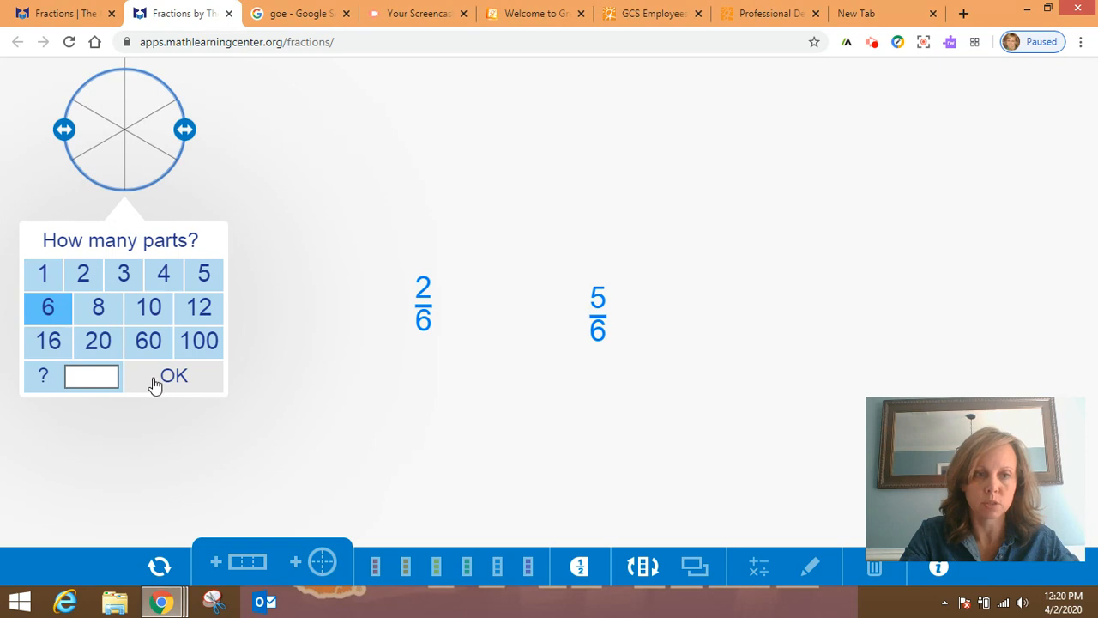
left_click(173, 376)
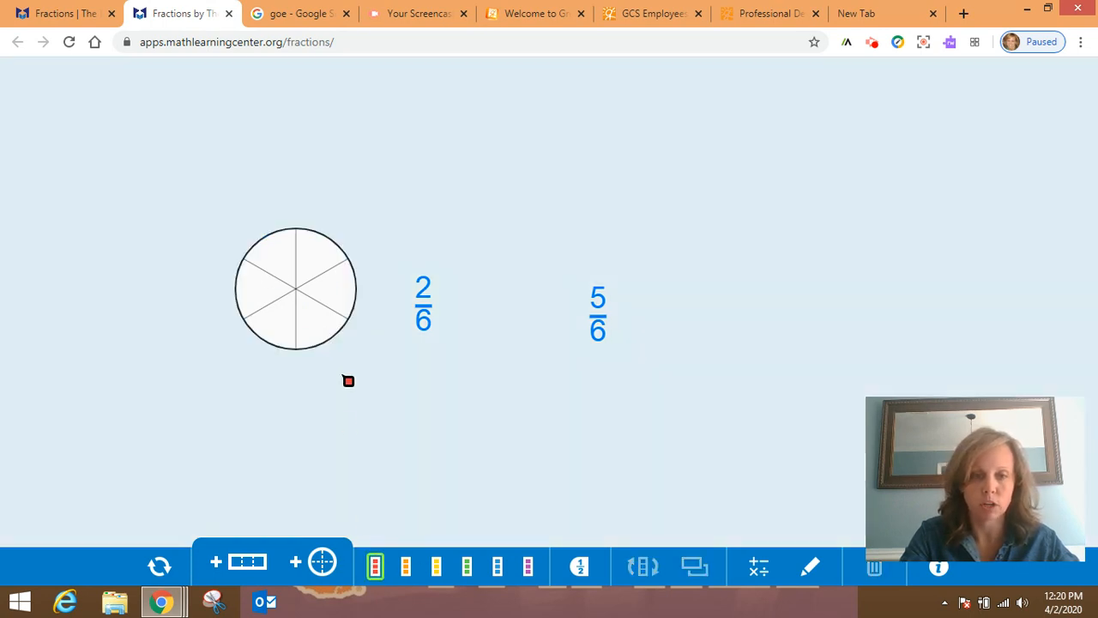
left_click(321, 266)
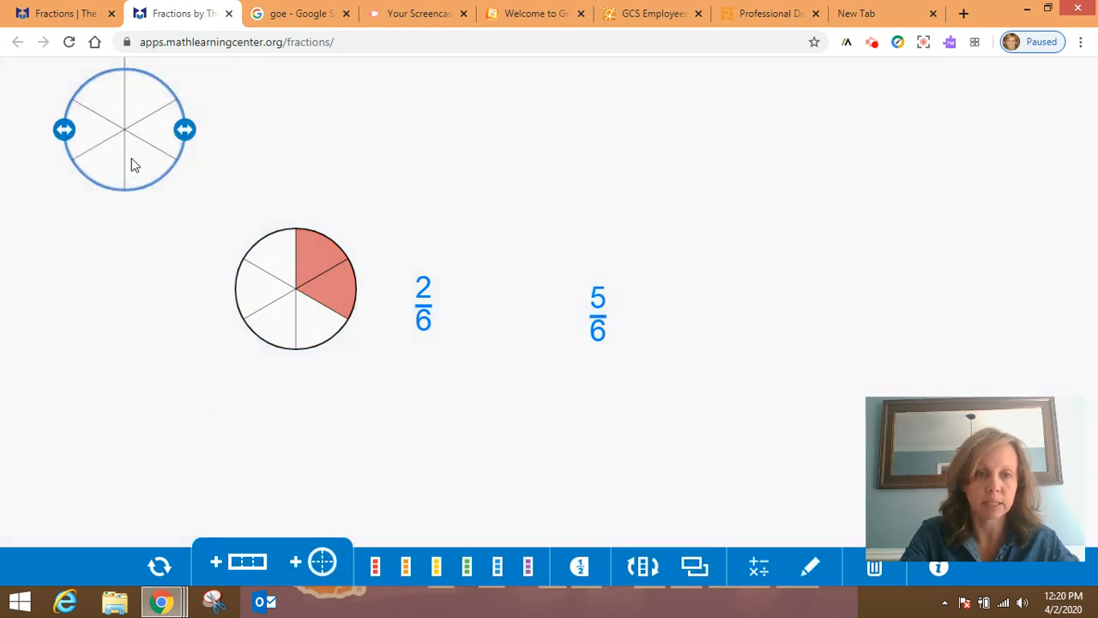
left_click_drag(124, 129, 699, 292)
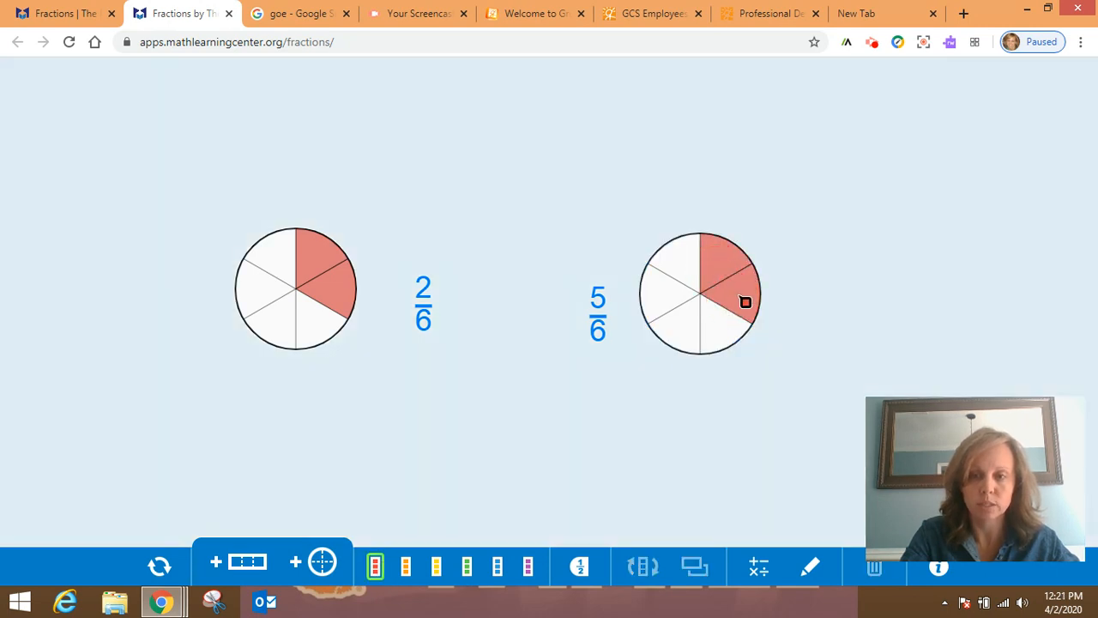
left_click(674, 307)
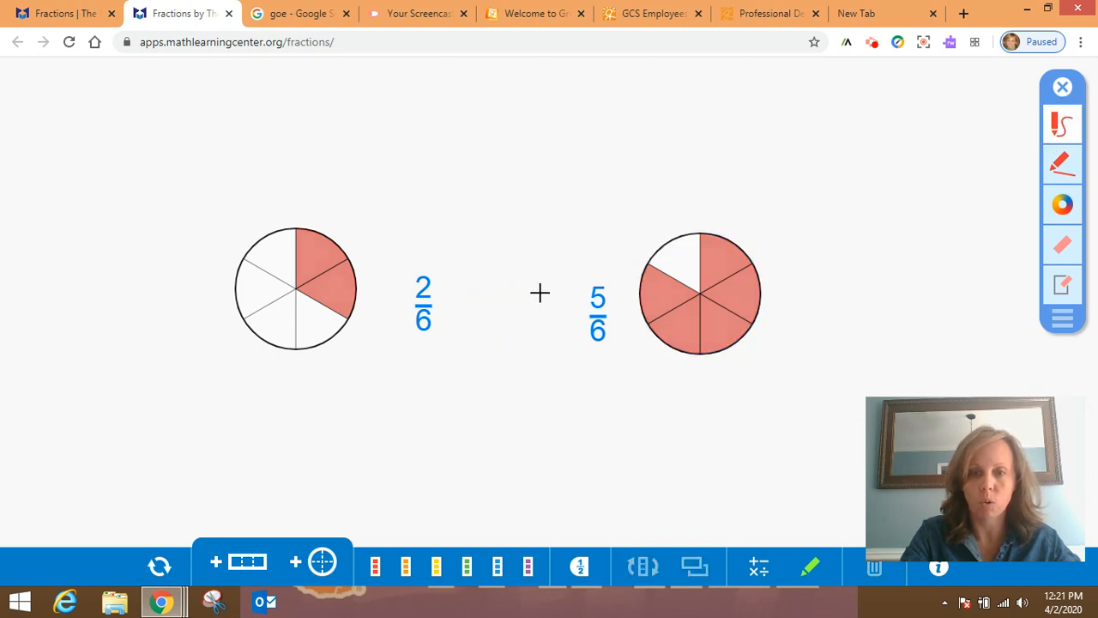
Draw a < sign between 2/6 and 5/6 and an L mark above
left_click_drag(541, 287, 480, 313)
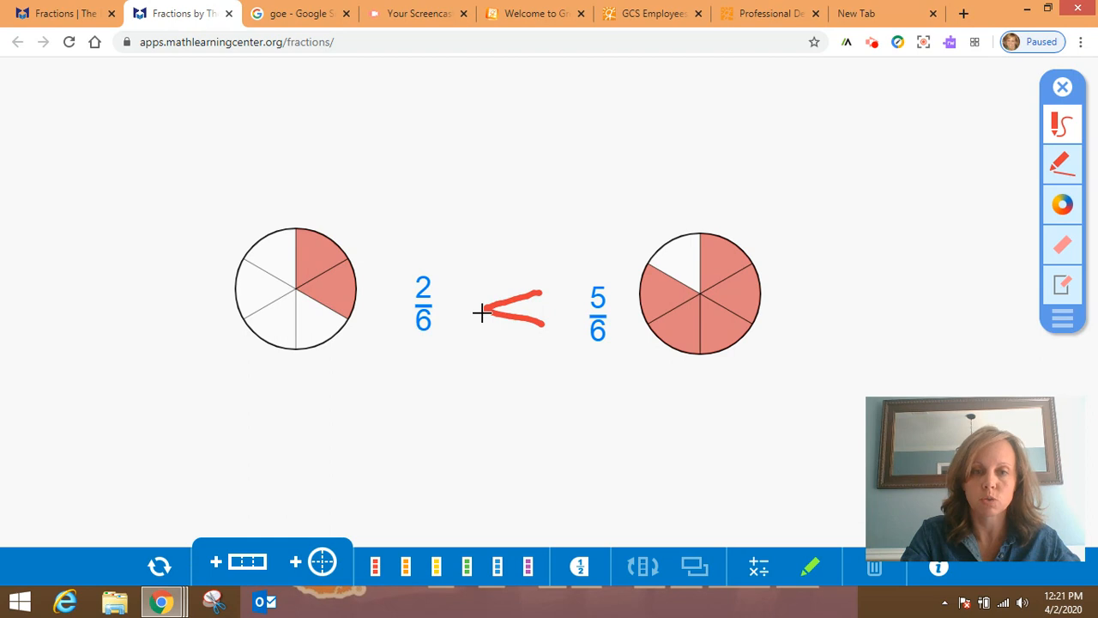
mouse_move(514, 199)
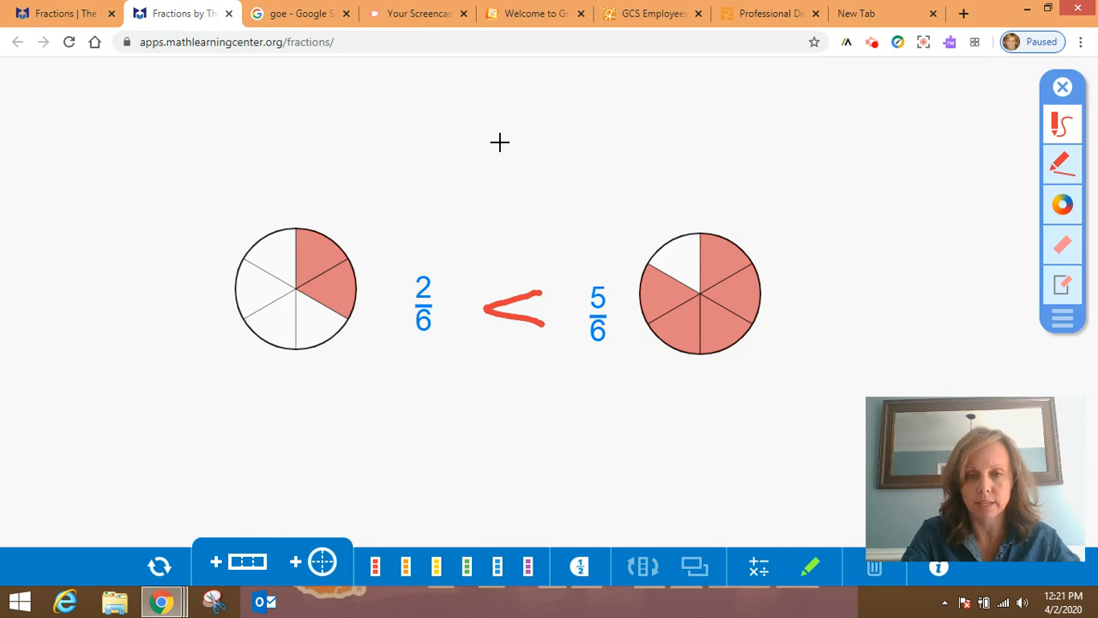
left_click_drag(499, 137, 531, 191)
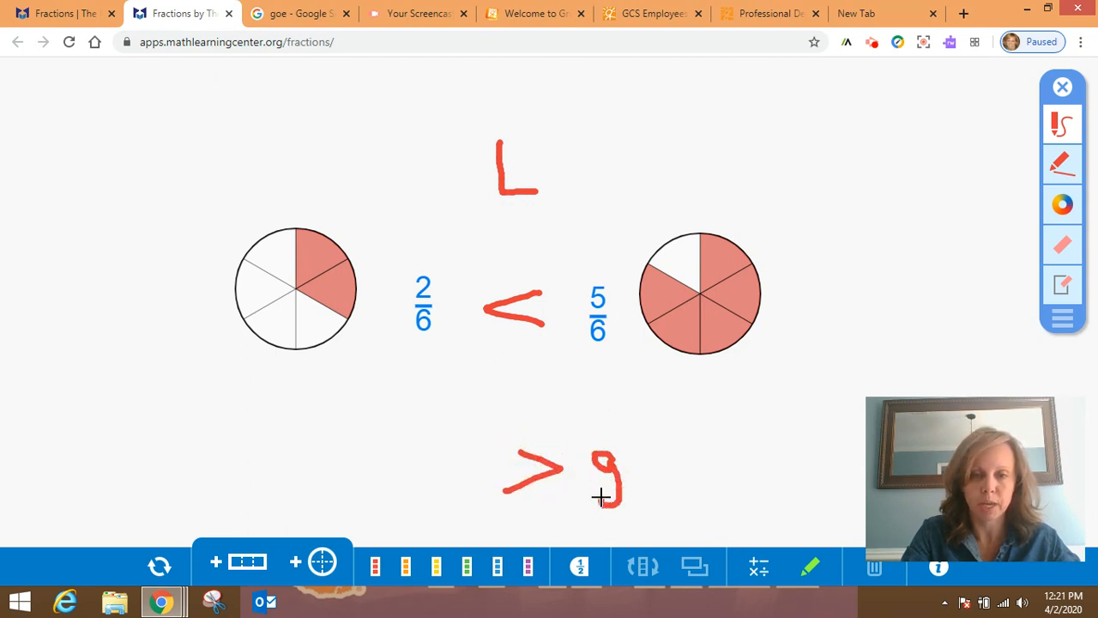
mouse_move(693, 516)
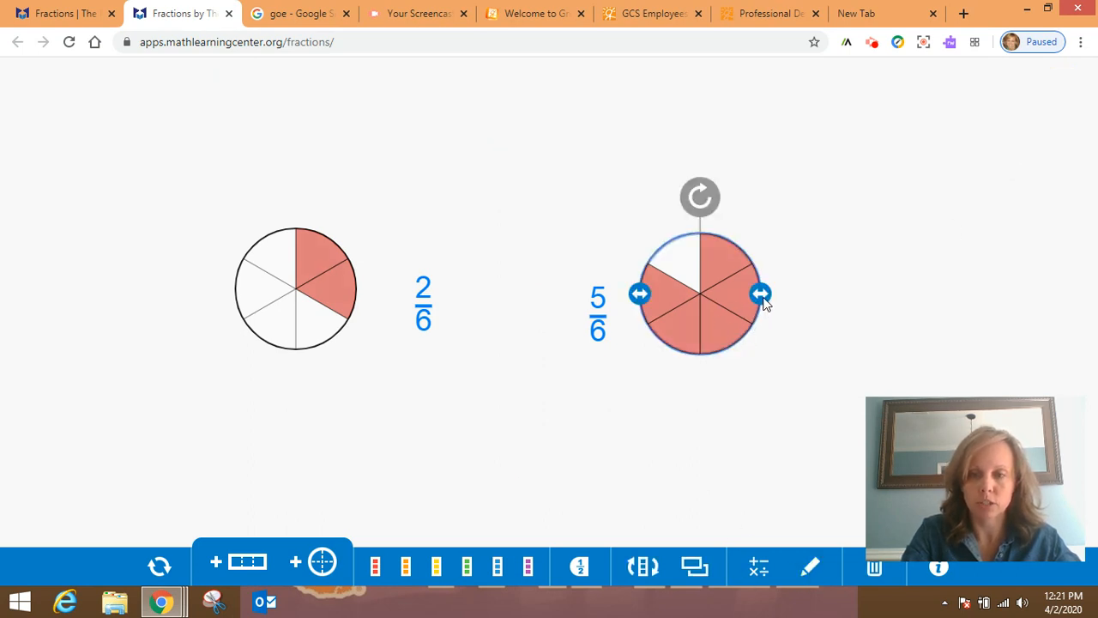
left_click_drag(762, 294, 898, 295)
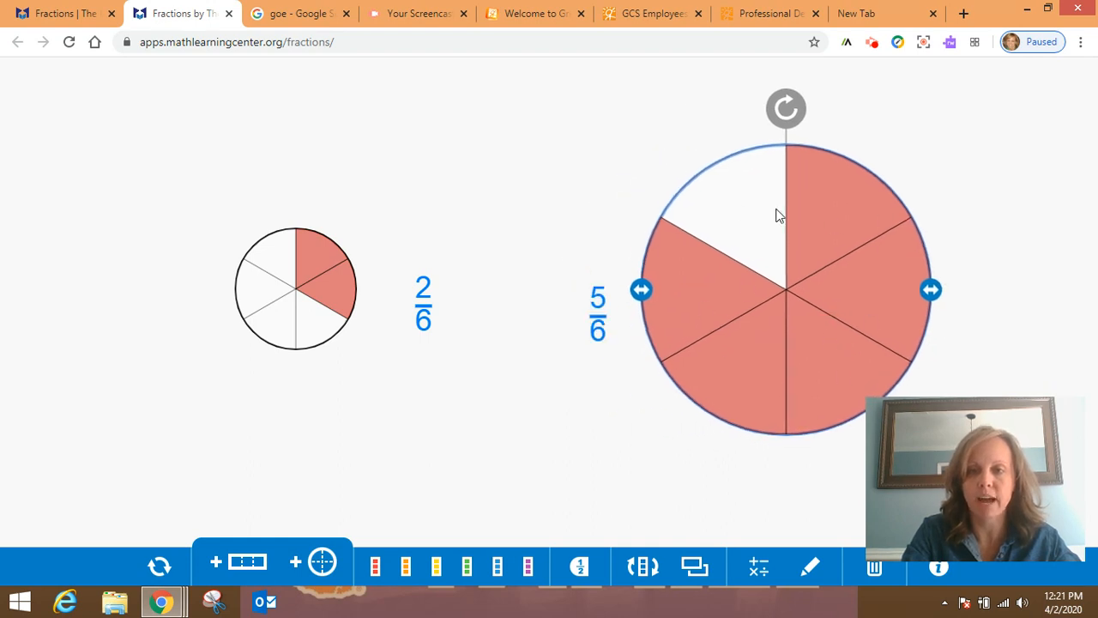
mouse_move(320, 262)
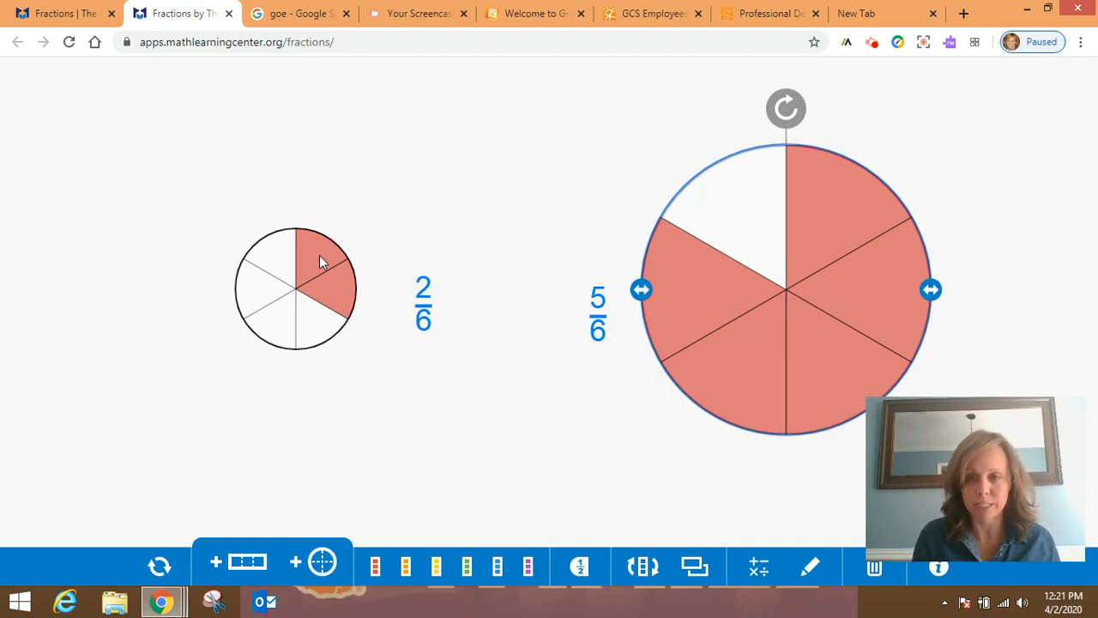
mouse_move(542, 273)
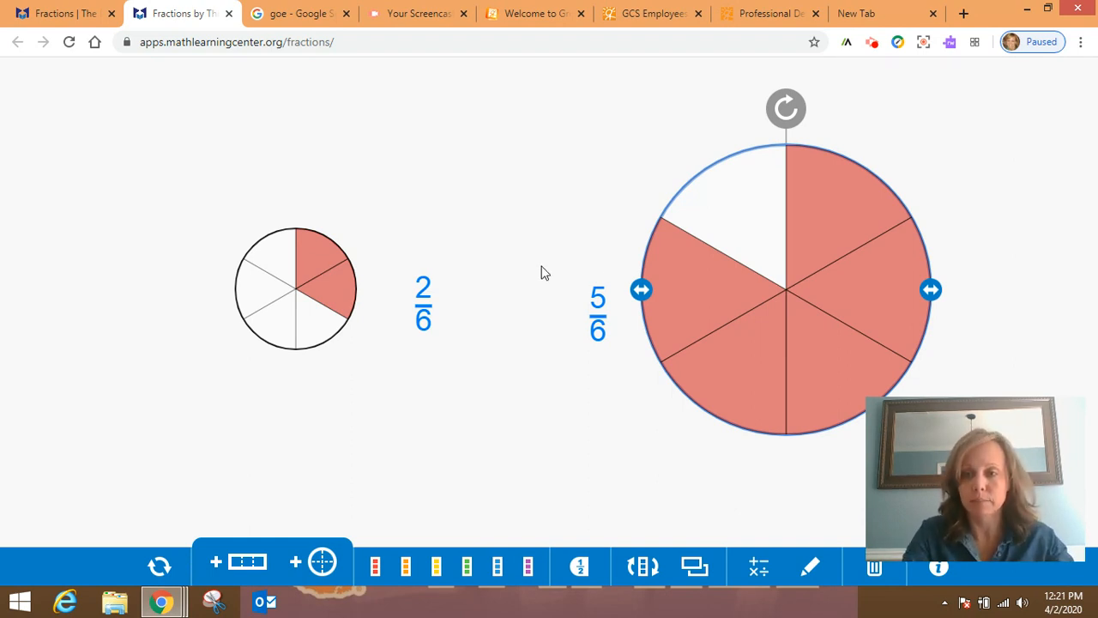
left_click_drag(931, 289, 846, 289)
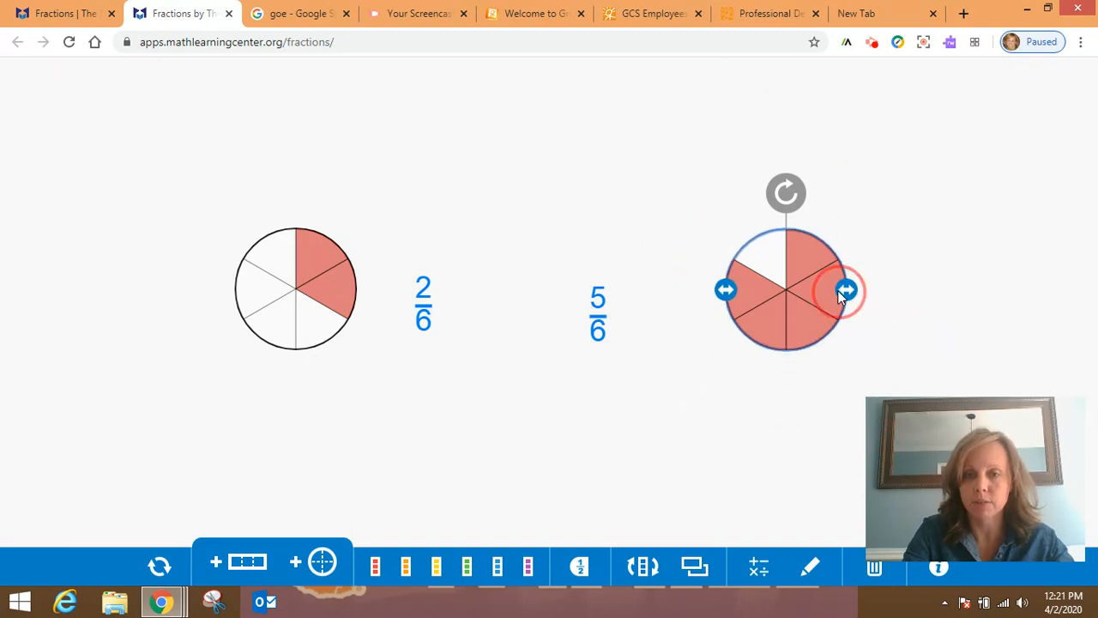